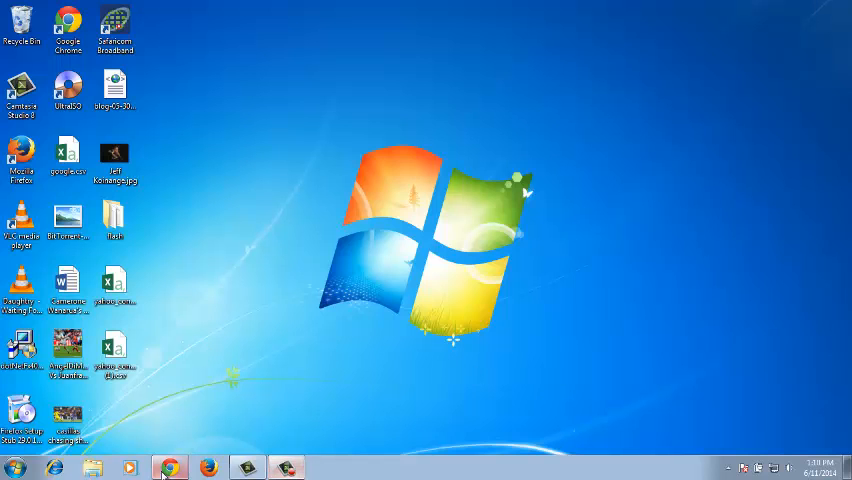
Launch Chrome from the taskbar to load the Google+ home stream
left_click(168, 468)
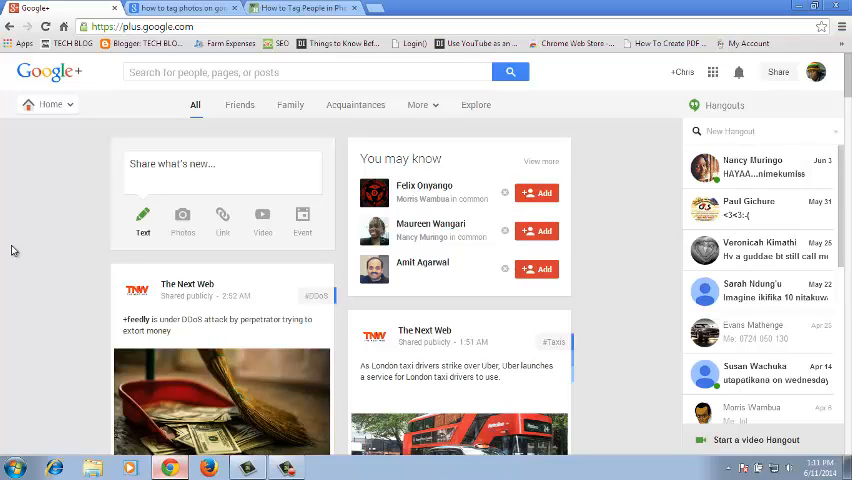
mouse_move(62, 236)
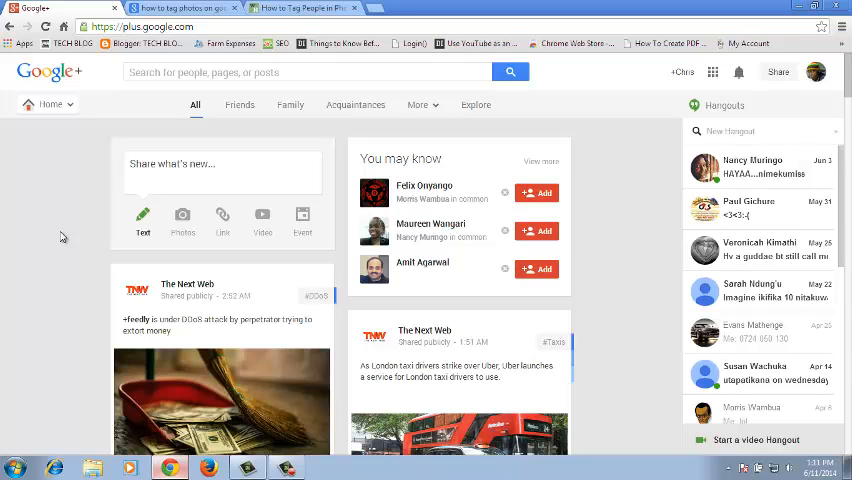
mouse_move(84, 230)
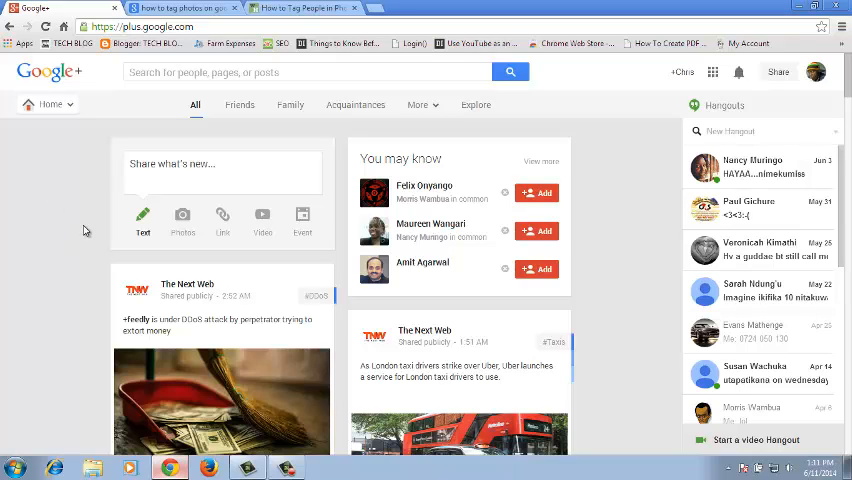
mouse_move(100, 120)
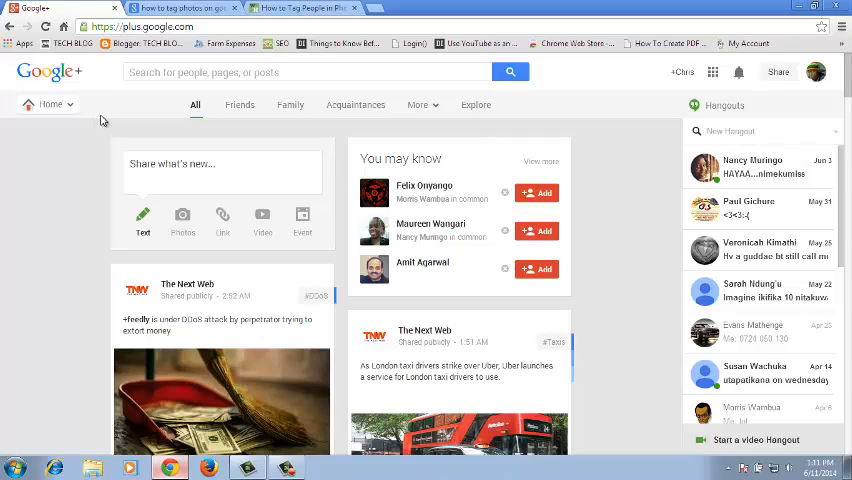
Go to the Photos section and bring up the June 11, 2014 football photo
left_click(50, 104)
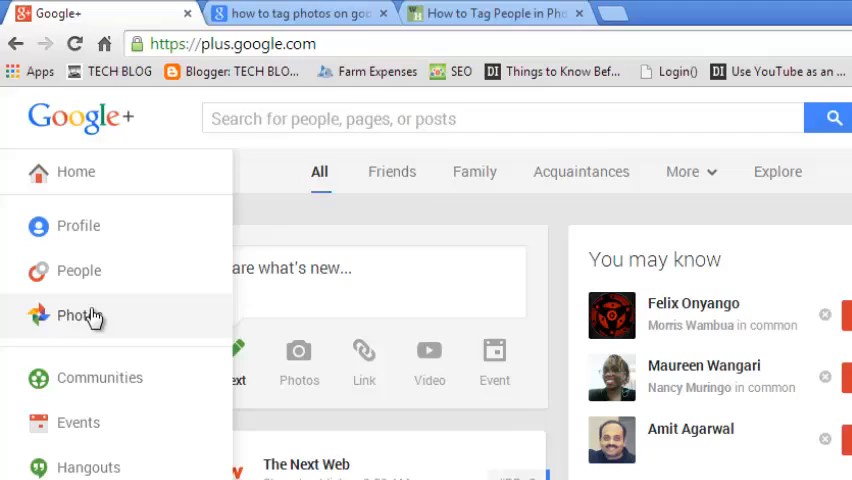
left_click(78, 316)
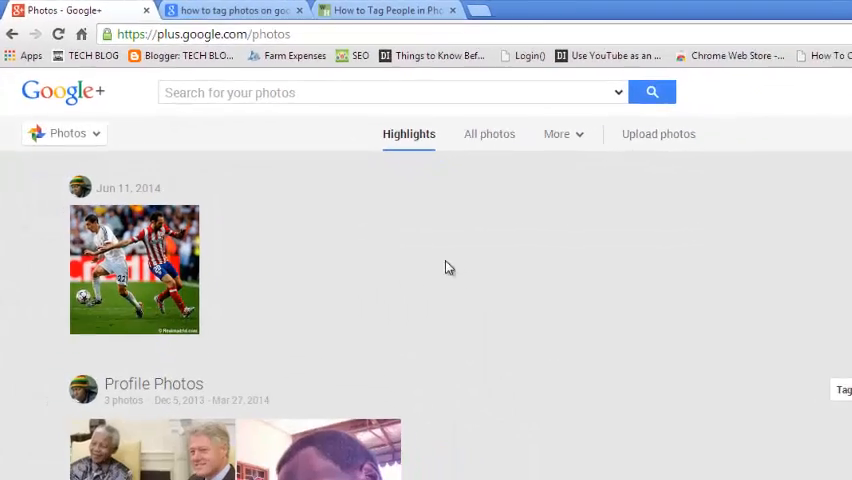
scroll("down", 3)
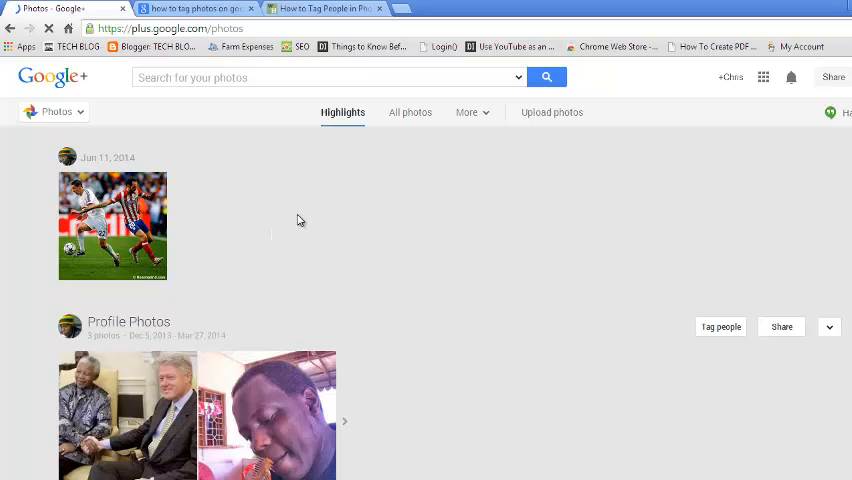
left_click(112, 224)
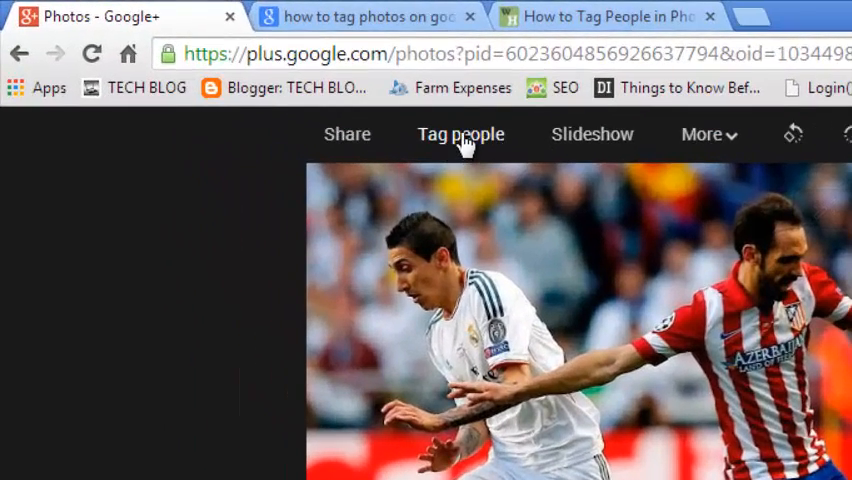
left_click(460, 132)
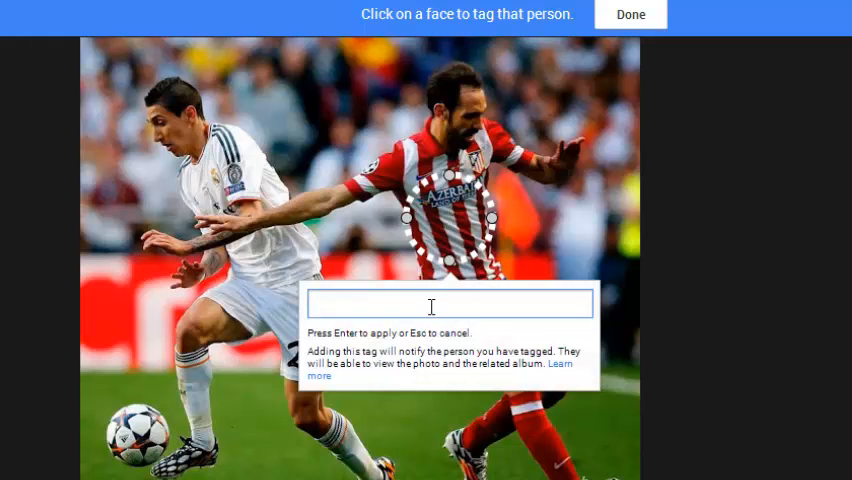
type("morr")
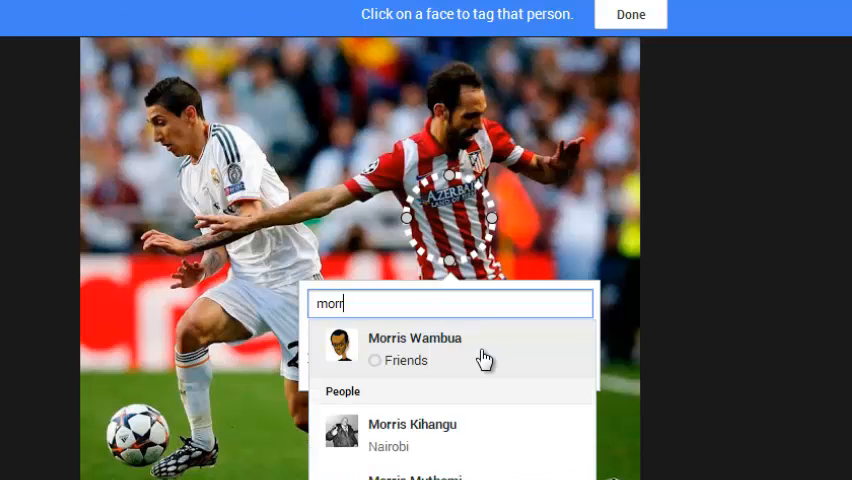
left_click(414, 344)
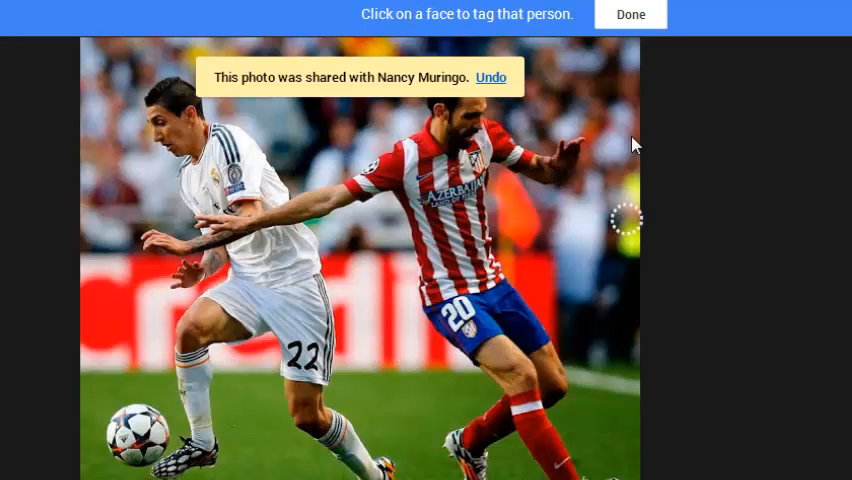
left_click(632, 14)
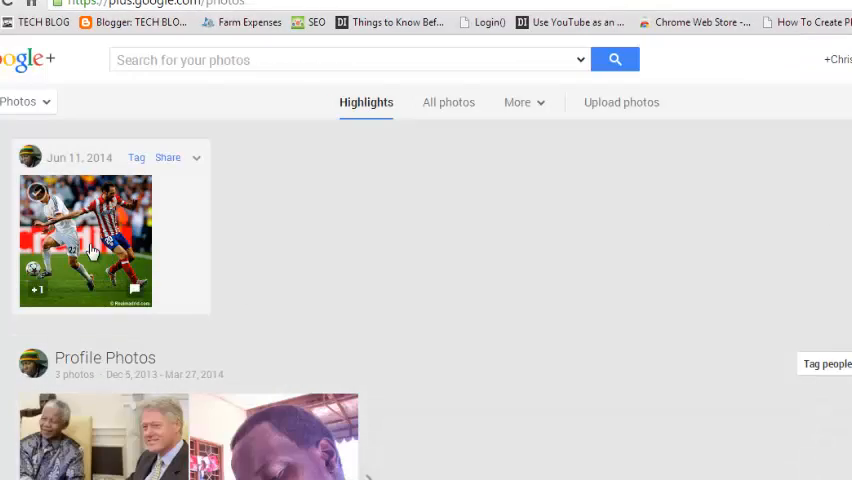
left_click(86, 240)
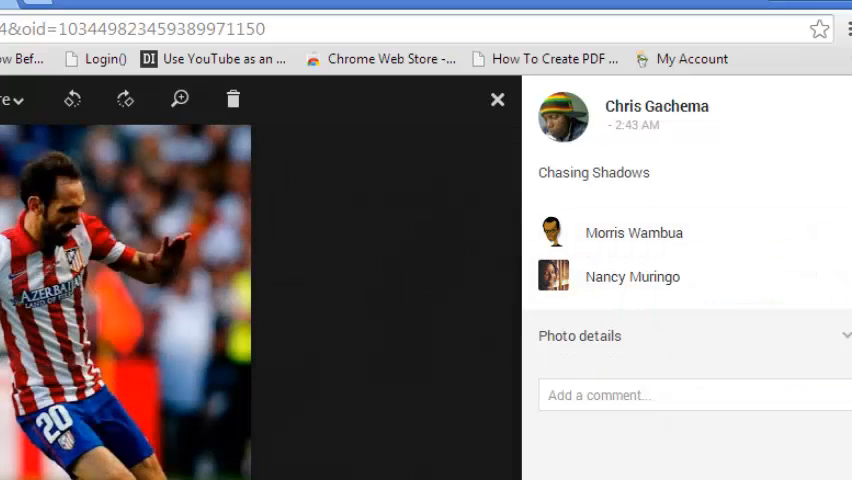
left_click(498, 100)
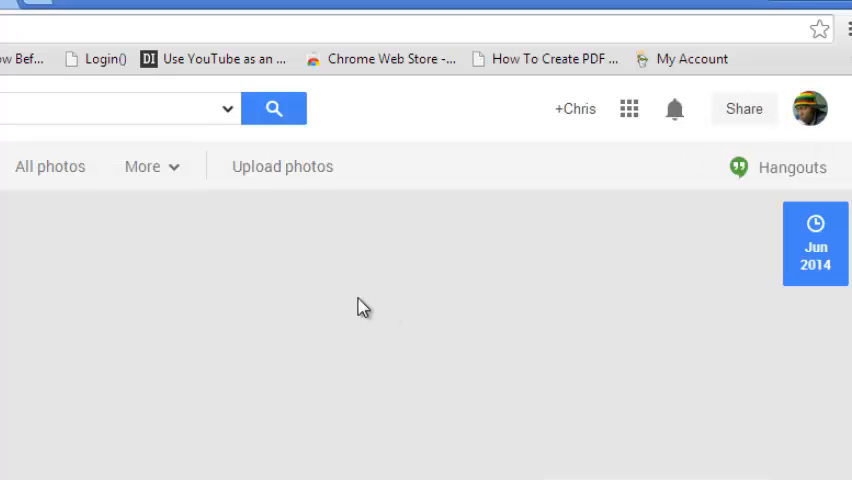
From Albums, enter Profile photos and view its third photo, the man with a comb
left_click(370, 112)
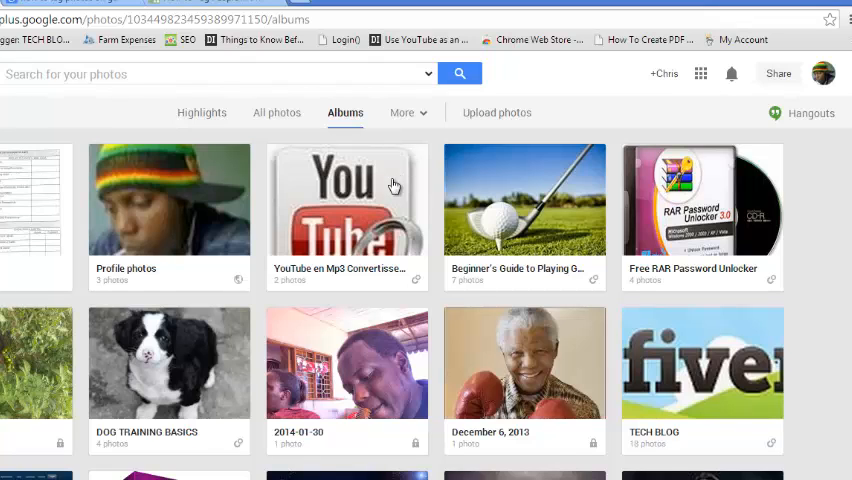
mouse_move(168, 214)
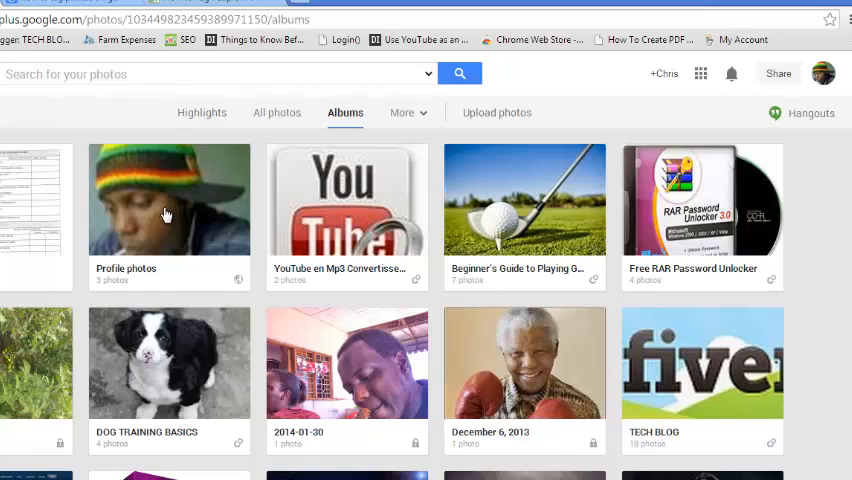
left_click(168, 200)
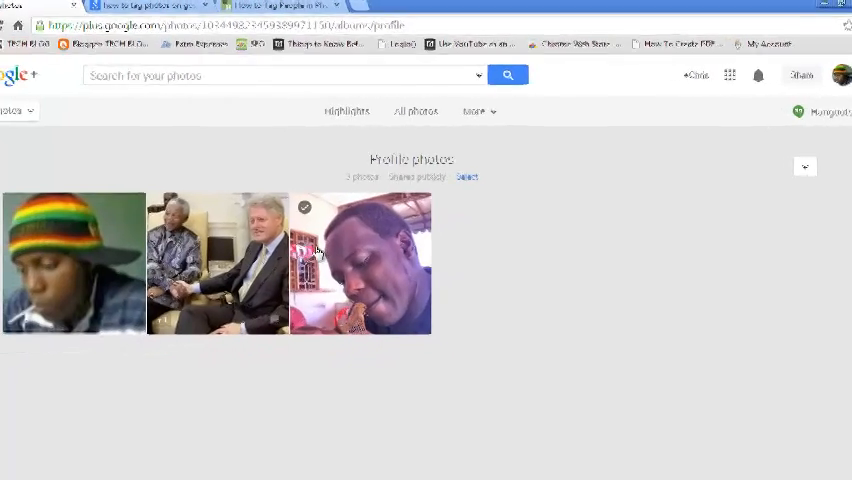
left_click(360, 260)
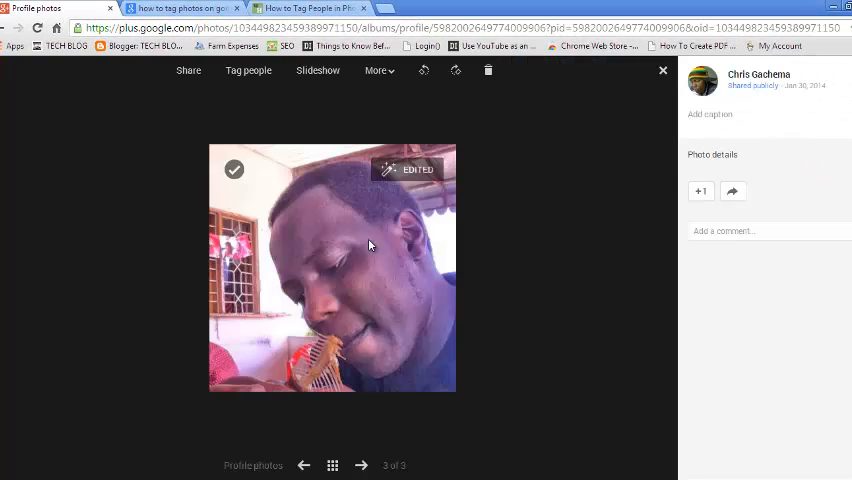
left_click(248, 70)
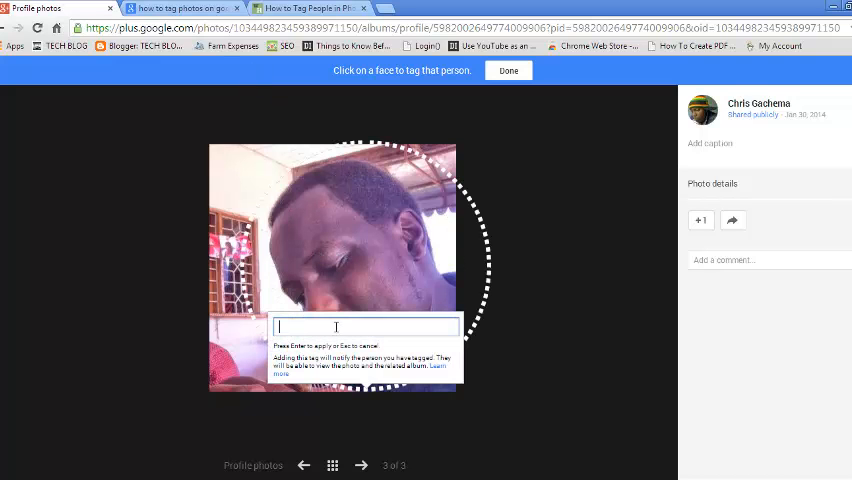
type("Nancy Muringo")
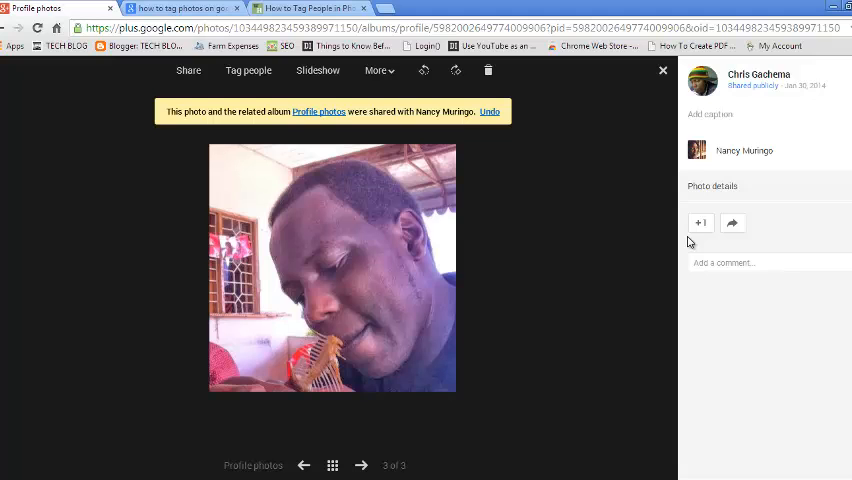
left_click(662, 70)
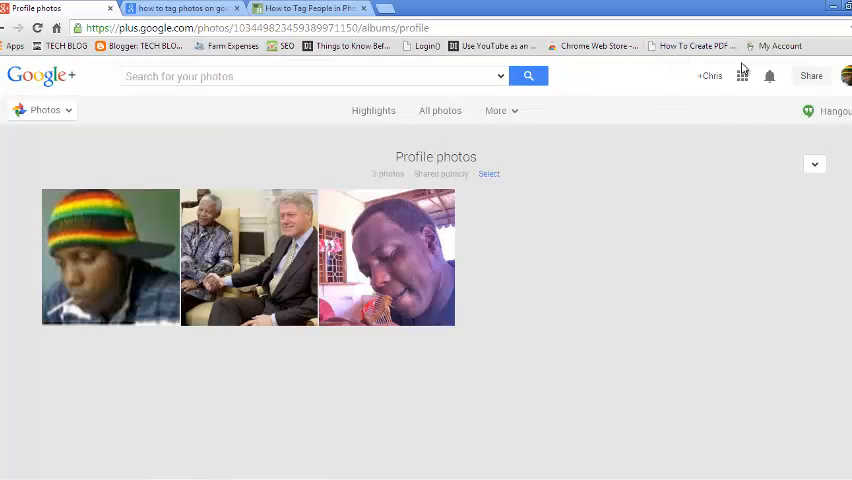